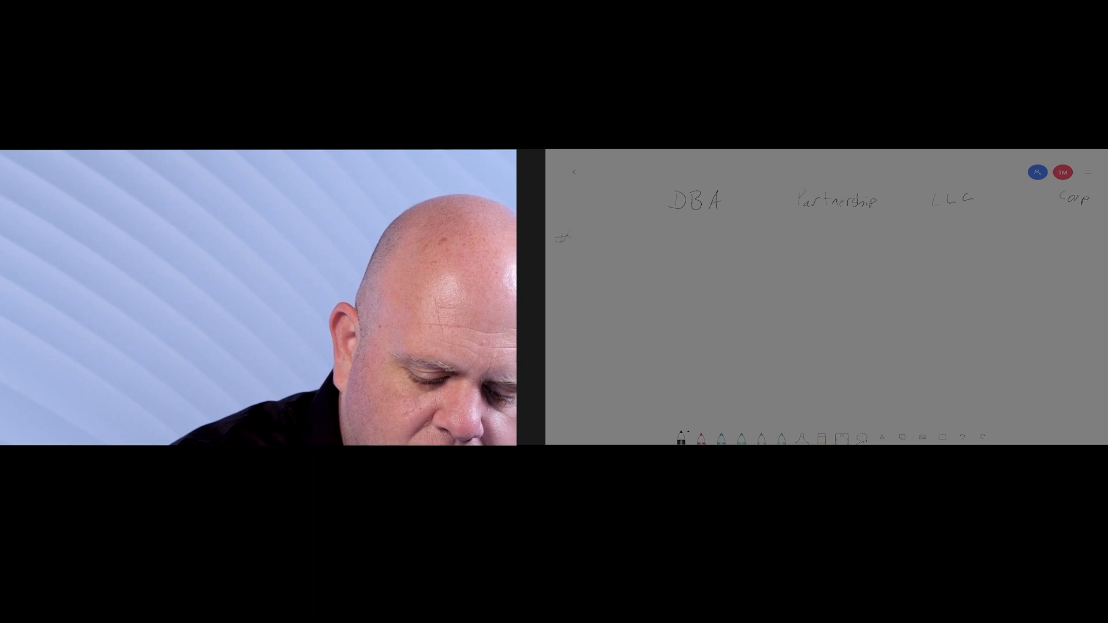
type("Owners")
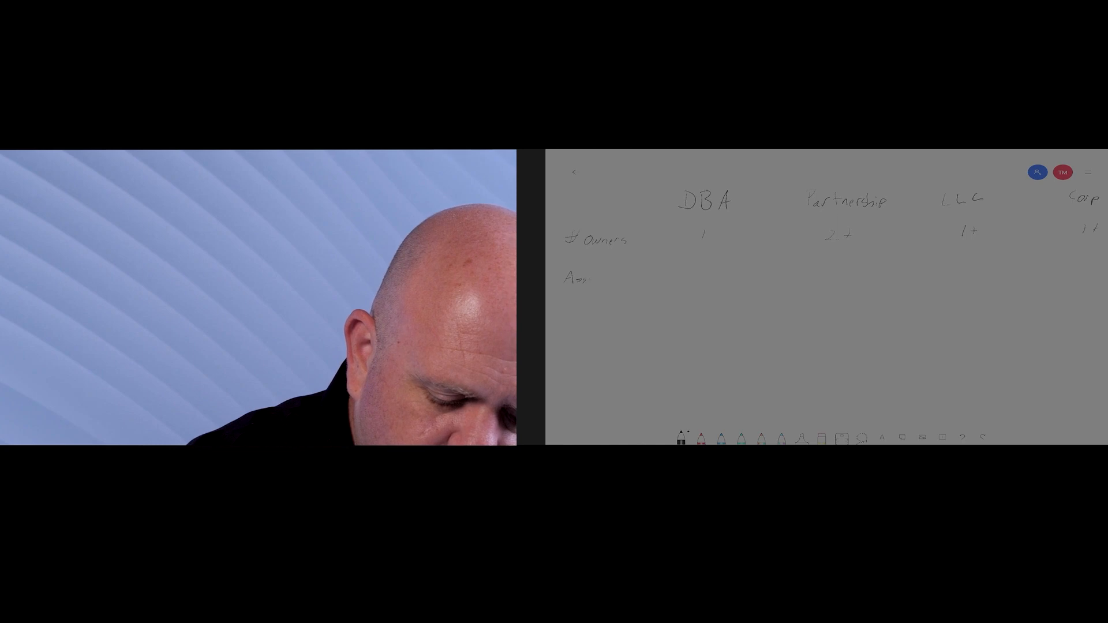
type("Asset proted on")
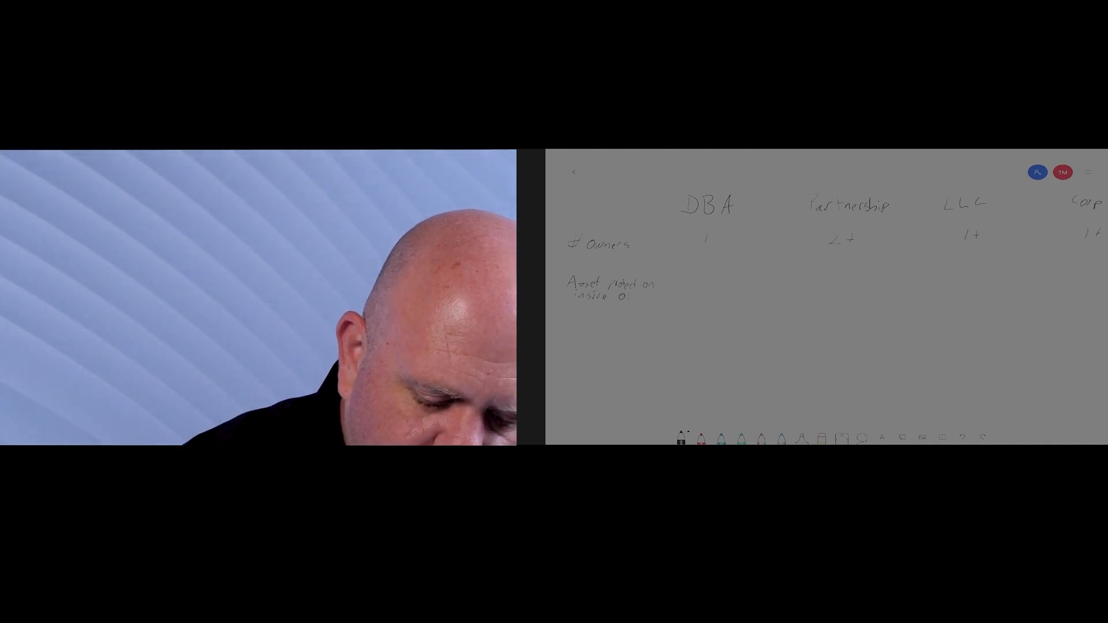
type("Out")
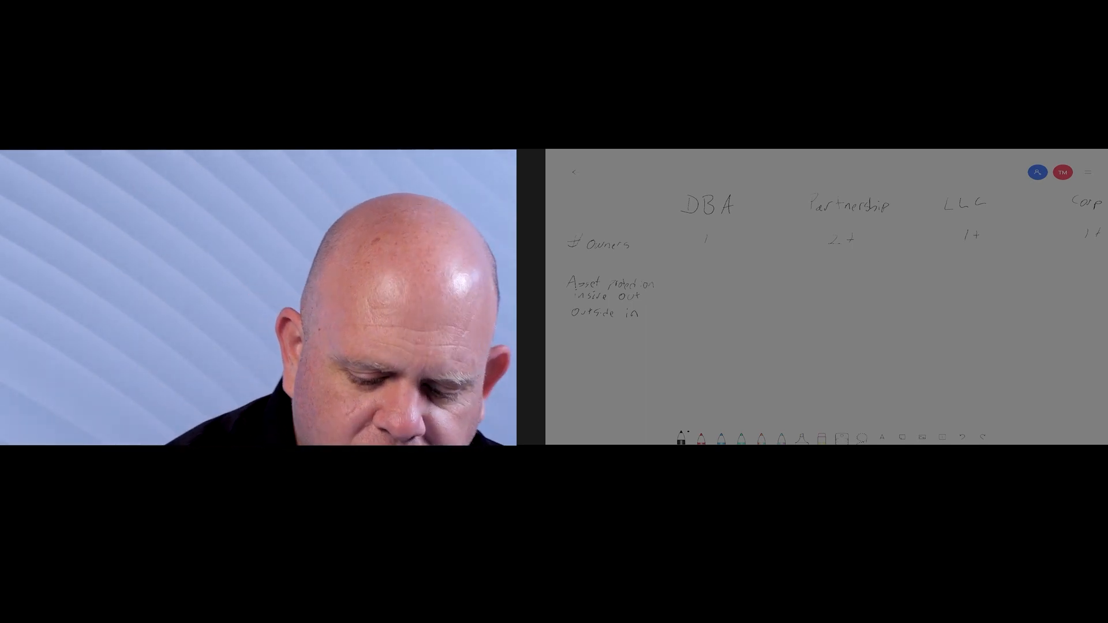
type("None")
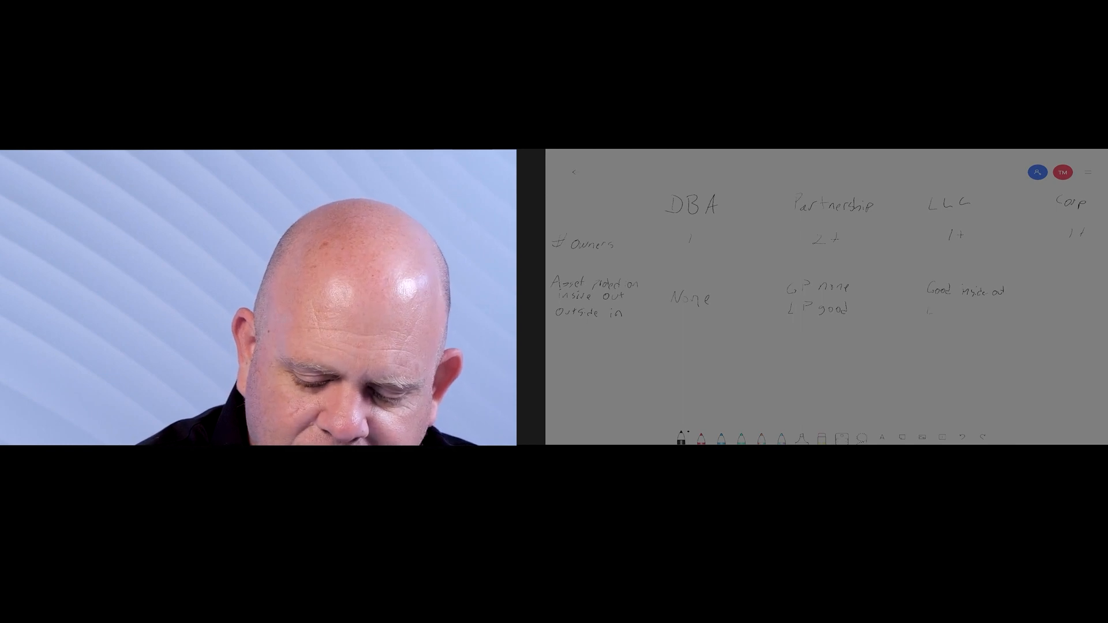
type("Less outside")
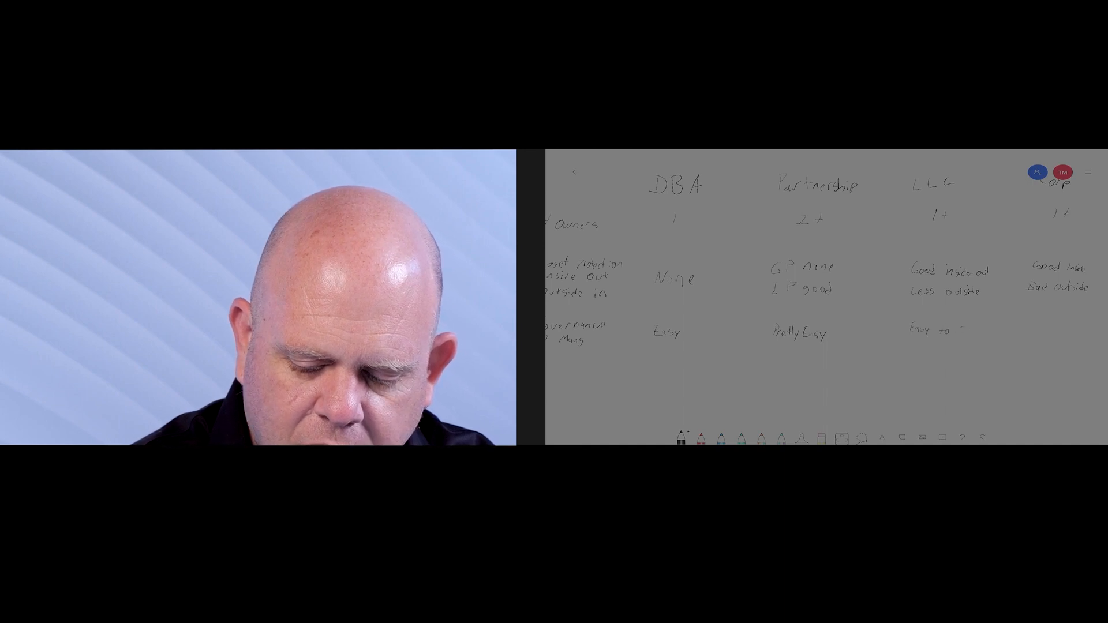
type("Compl")
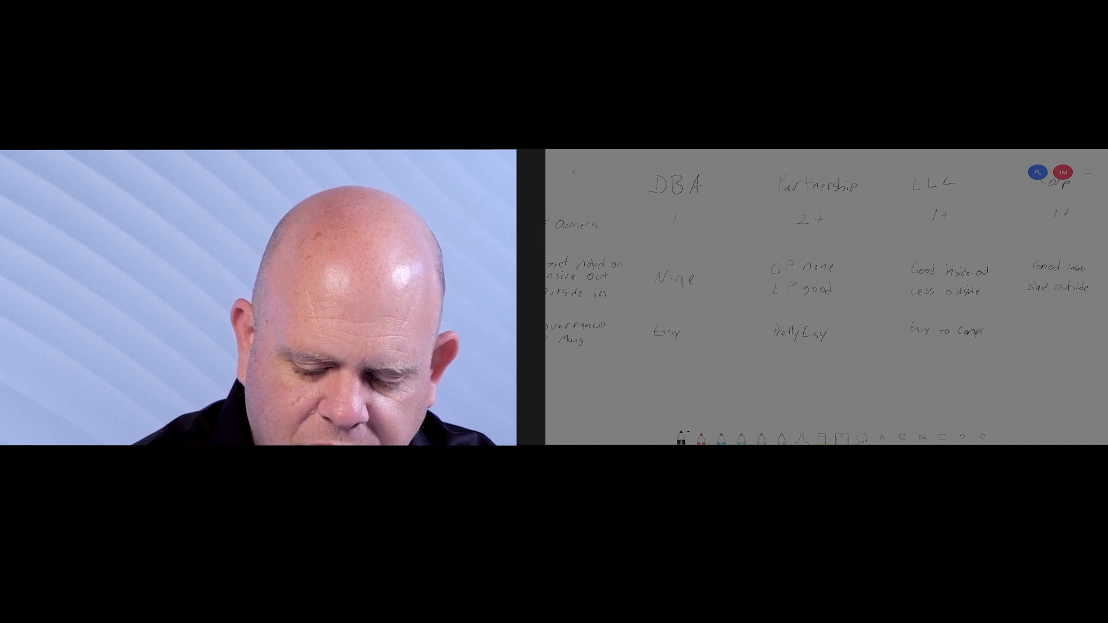